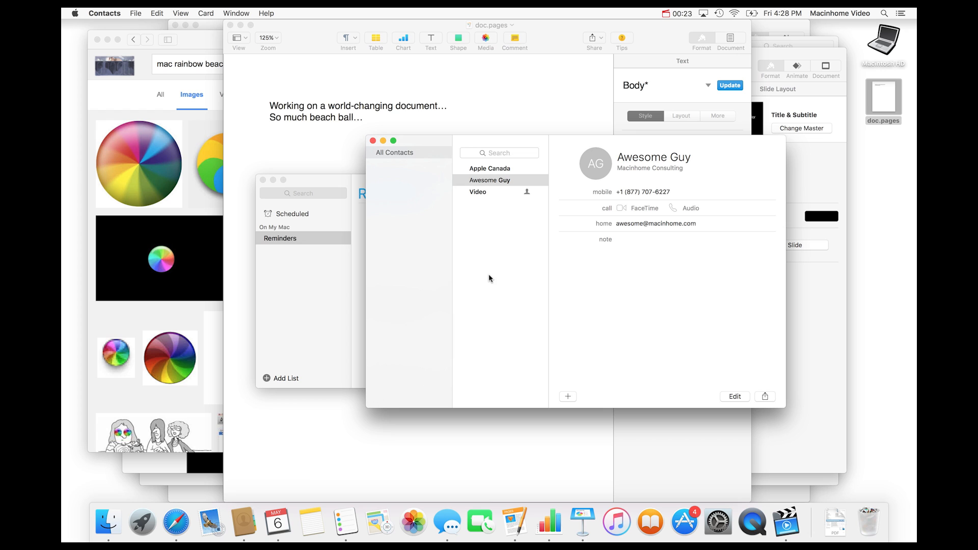
{"action": "mouse_move", "coordinate": [314, 83]}
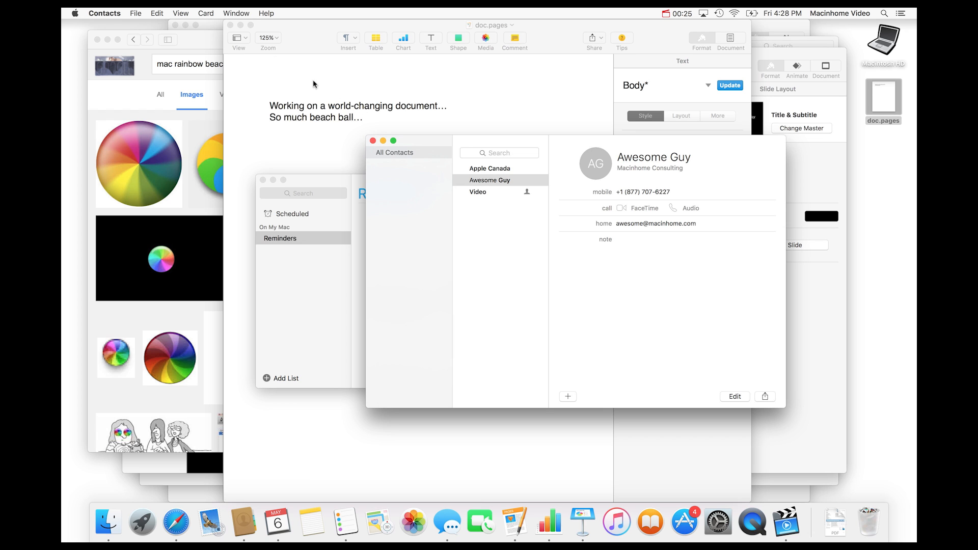
{"action": "mouse_move", "coordinate": [230, 24]}
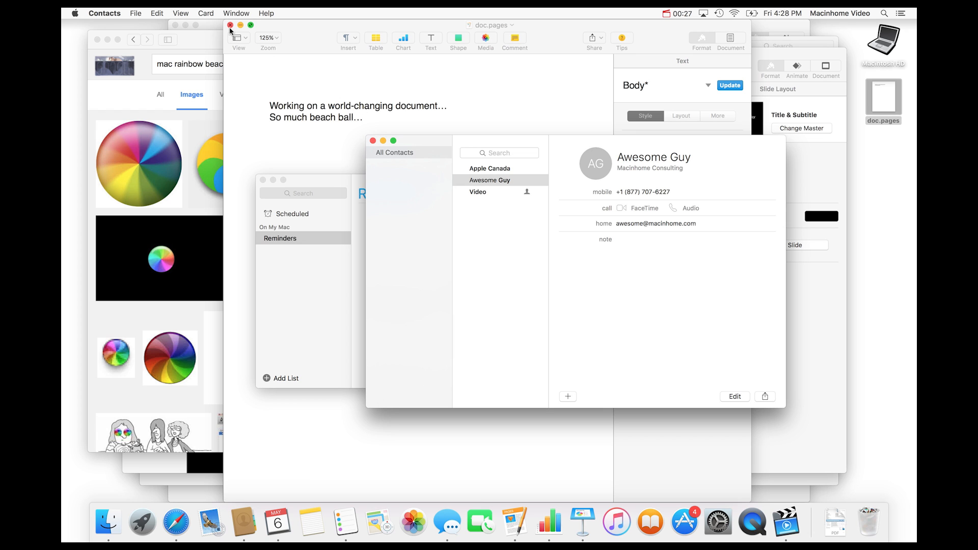
Close the doc.pages window, leaving Safari's beach ball image results in front
{"action": "left_click", "coordinate": [231, 24]}
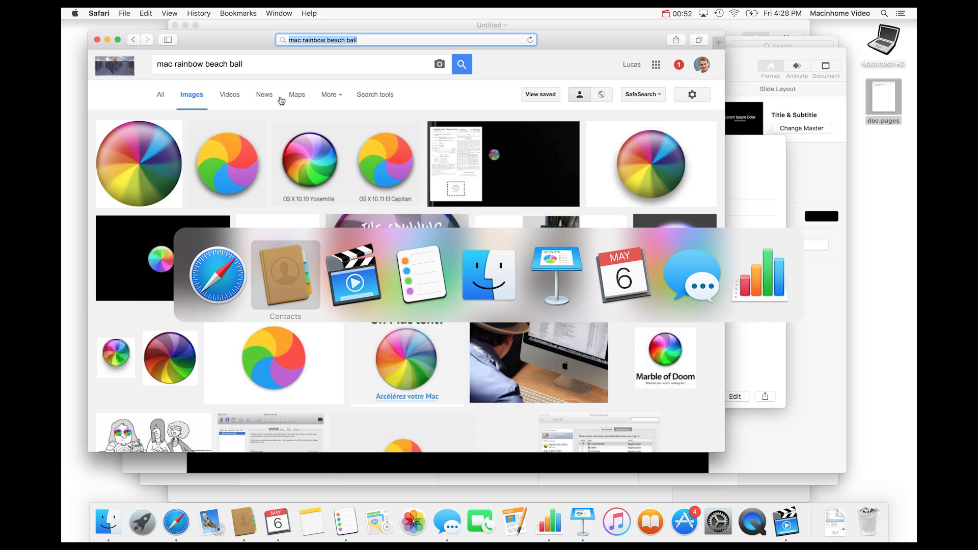
{"action": "mouse_move", "coordinate": [421, 276]}
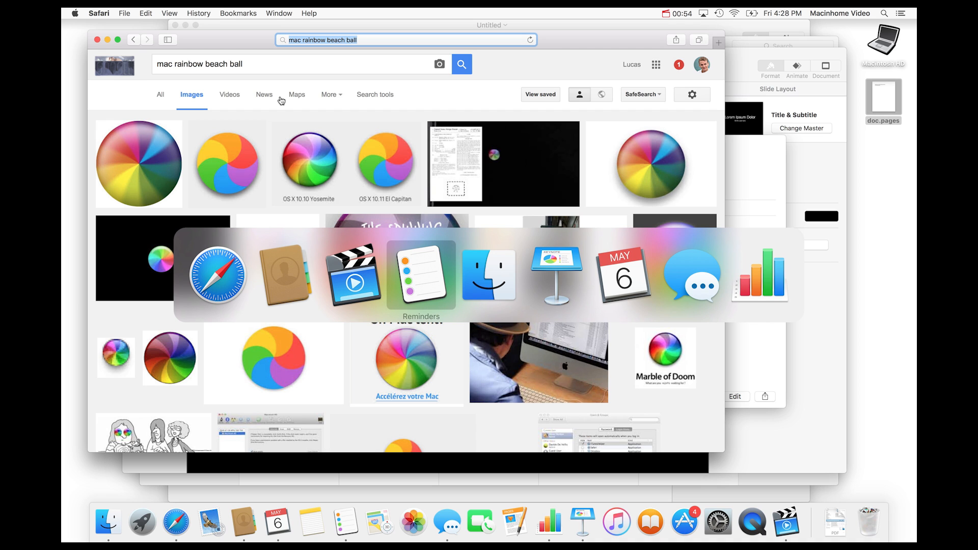